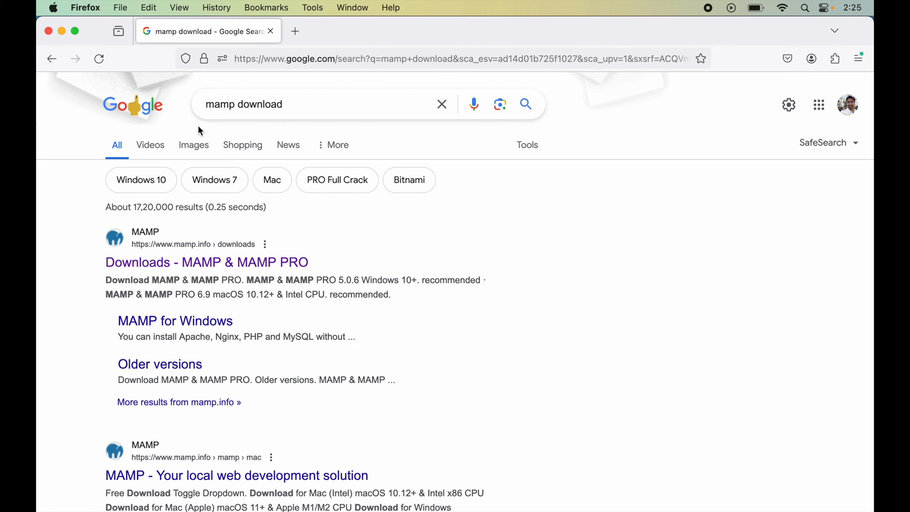
mouse_move(274, 125)
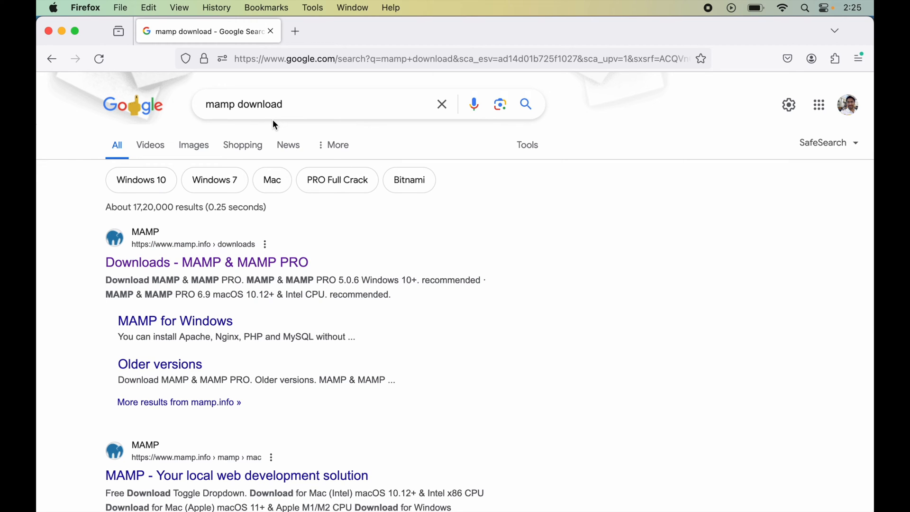
mouse_move(180, 271)
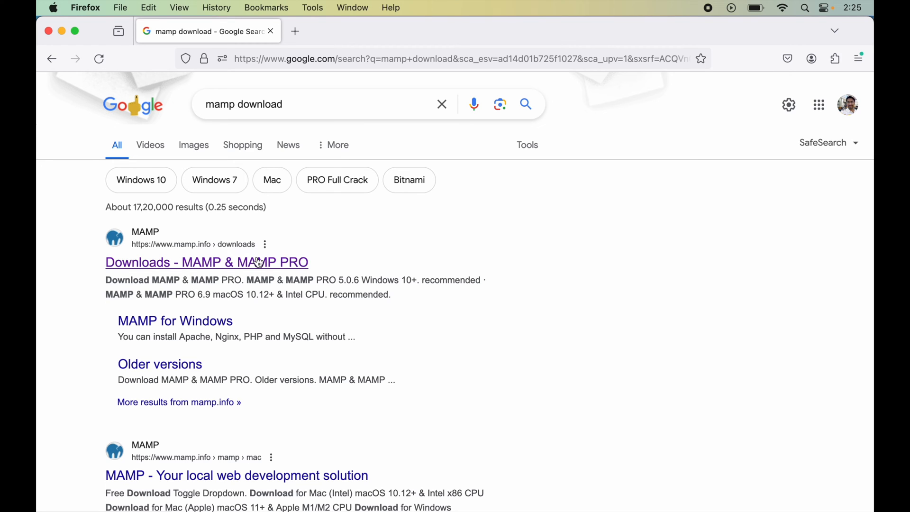
Step: Open the 'Downloads - MAMP & MAMP PRO' result from the 'mamp download' search
click(207, 262)
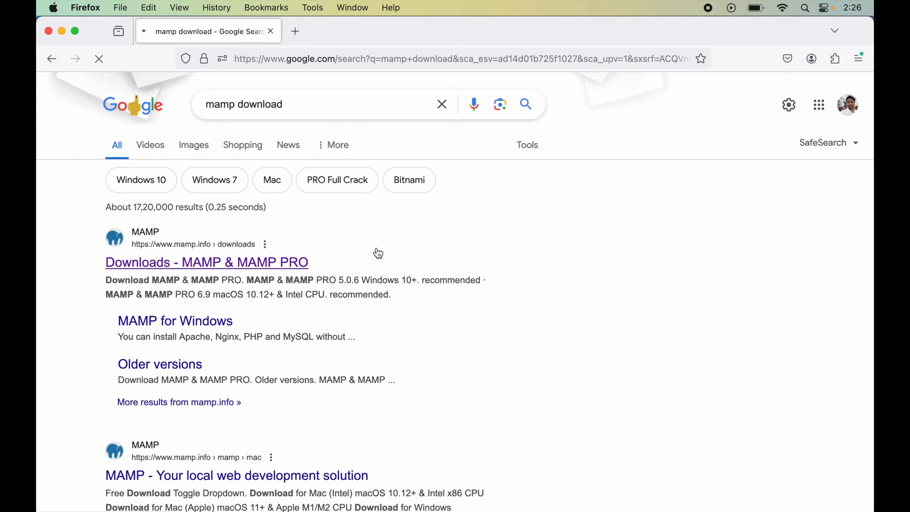
click(206, 262)
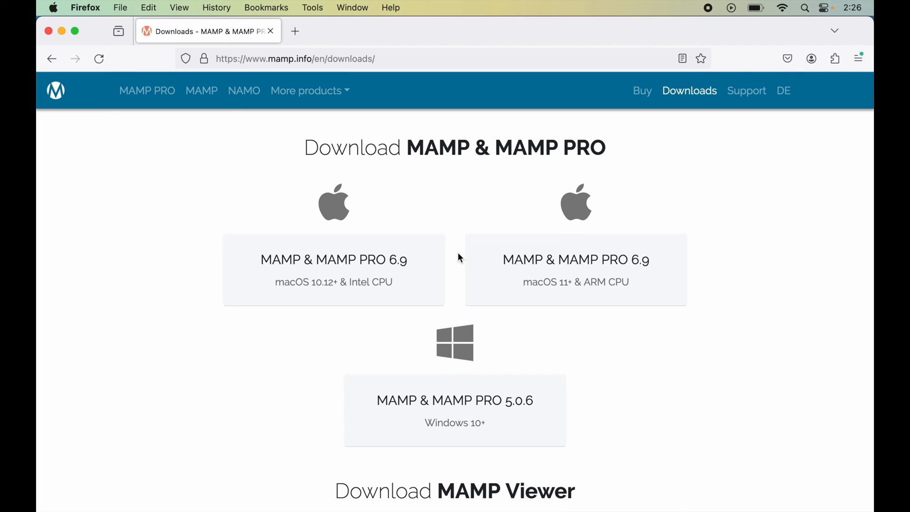
mouse_move(598, 305)
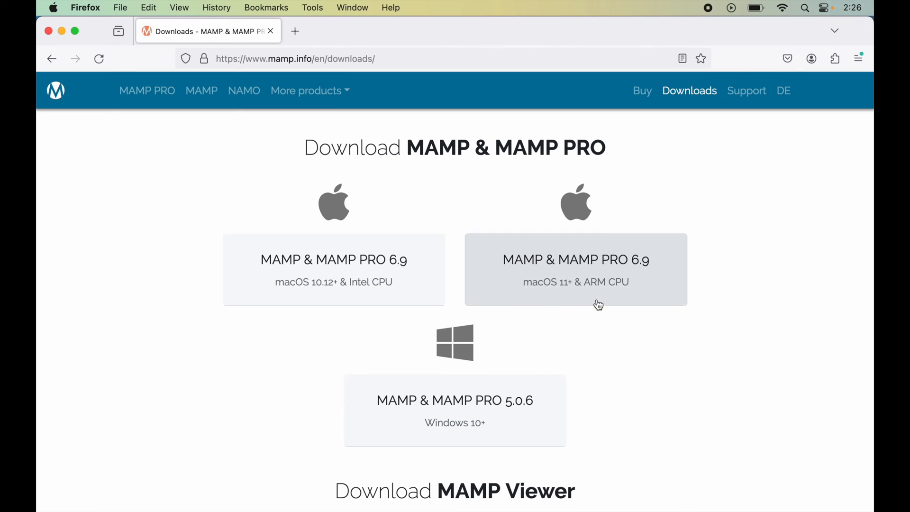
mouse_move(623, 296)
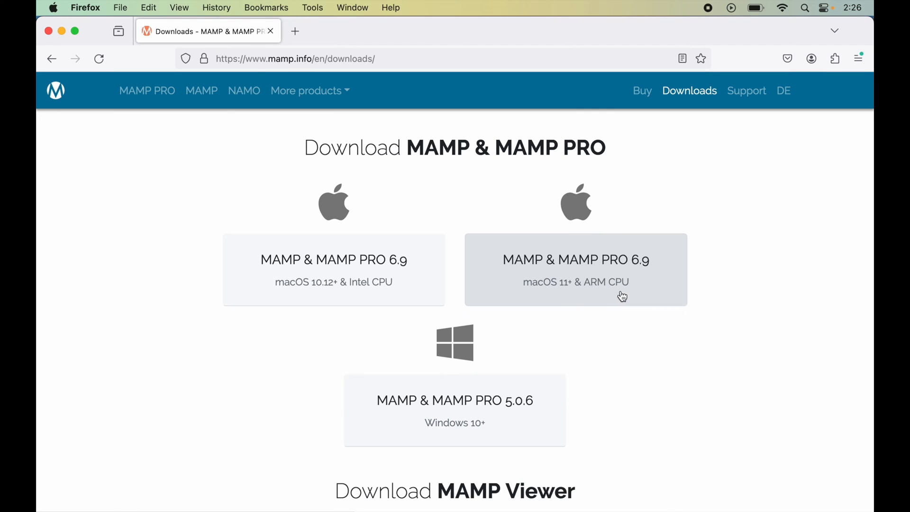
mouse_move(461, 287)
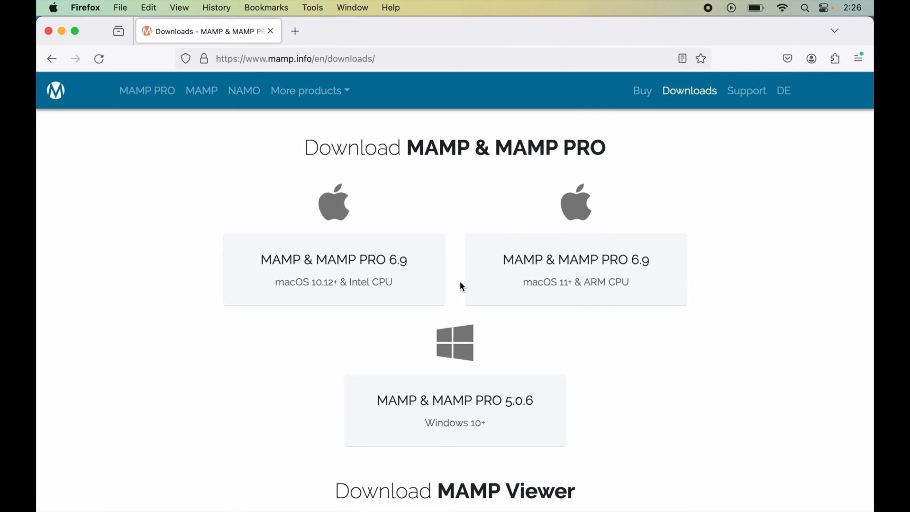
mouse_move(347, 295)
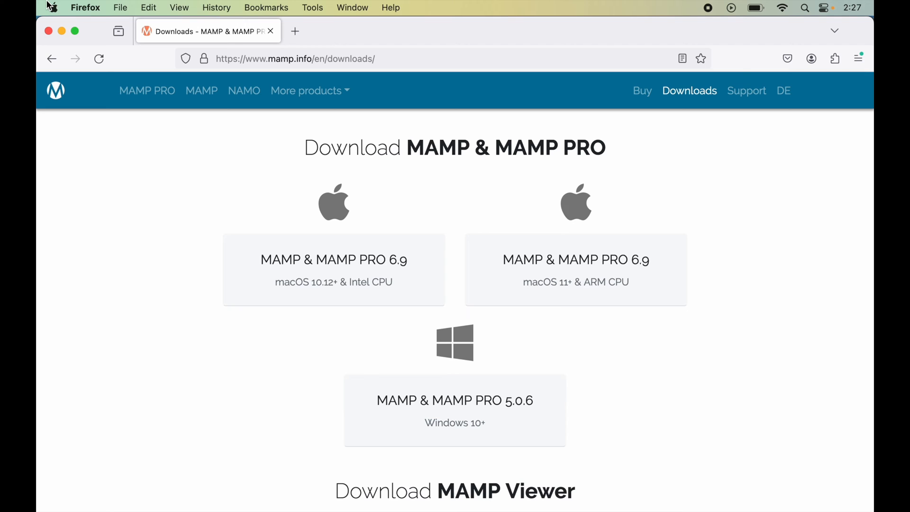
click(52, 8)
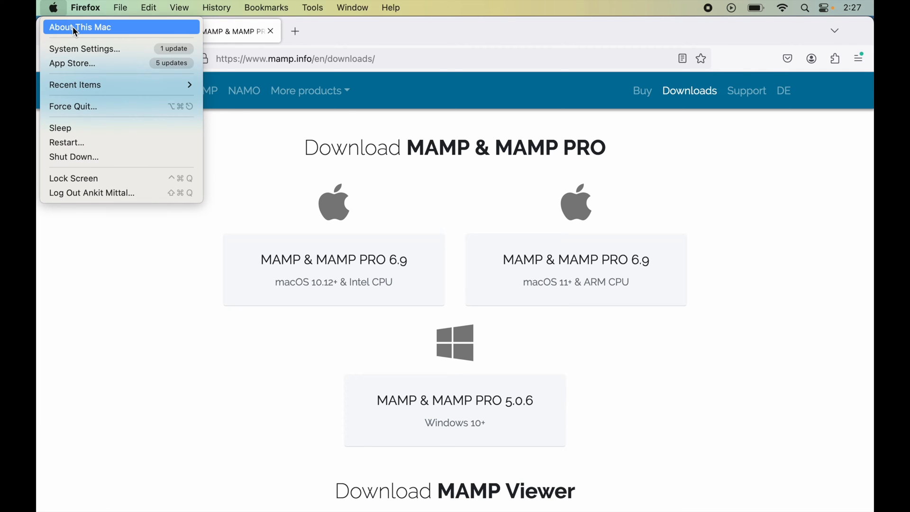
click(80, 26)
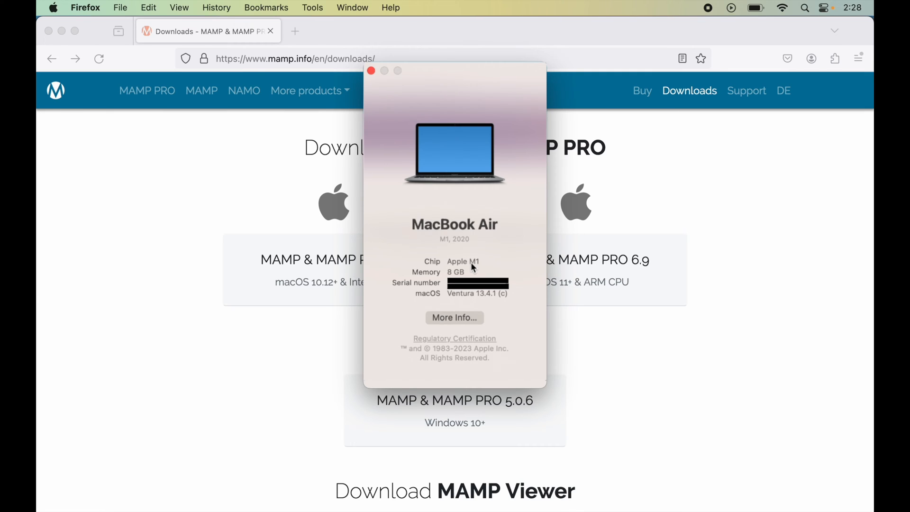
click(372, 70)
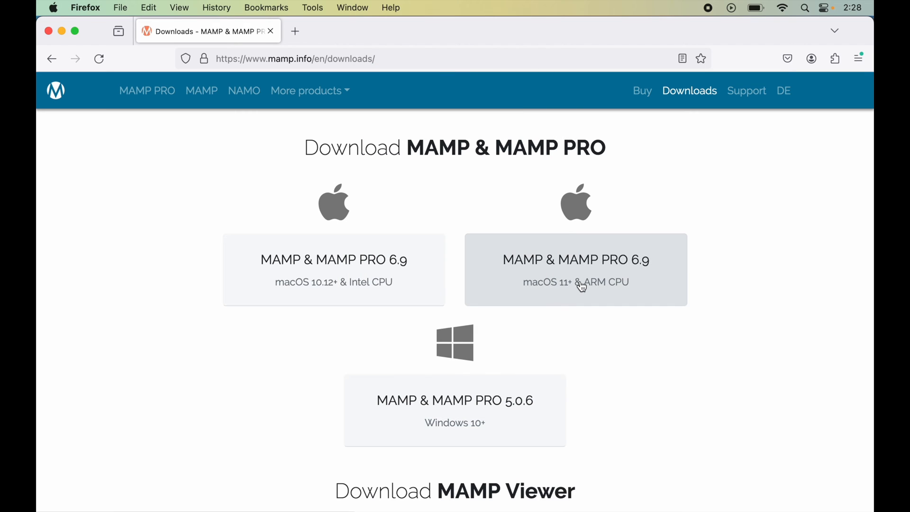
Step: Download the macOS 11+ ARM edition and select MAMP_MAMP_PRO_6.9-M1-arm.pkg in Downloads
click(574, 269)
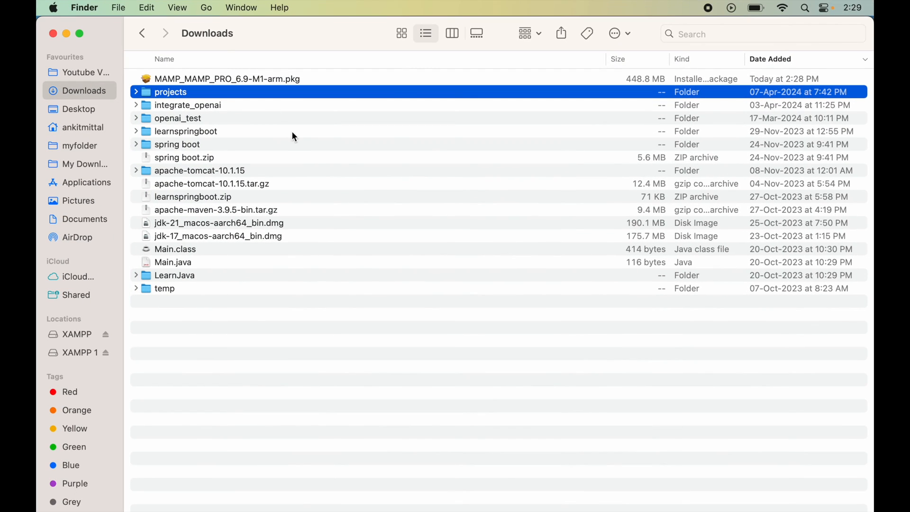
mouse_move(233, 85)
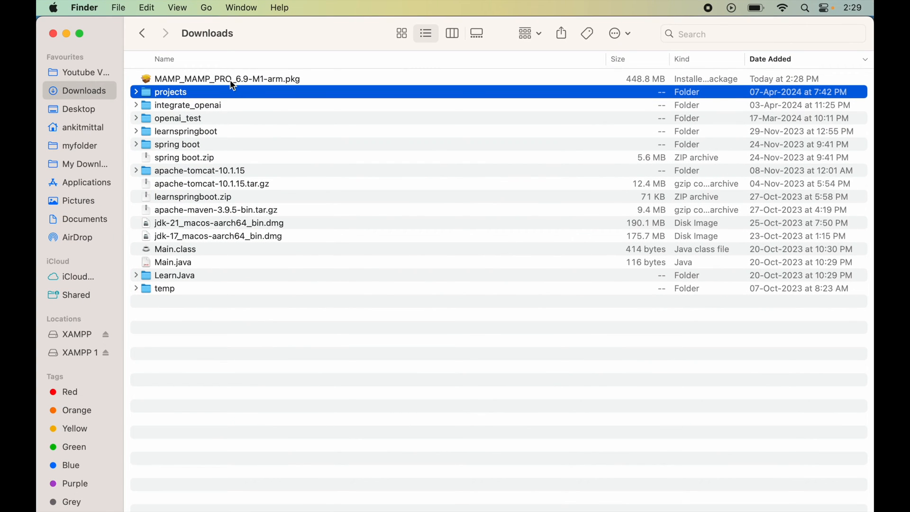
click(227, 78)
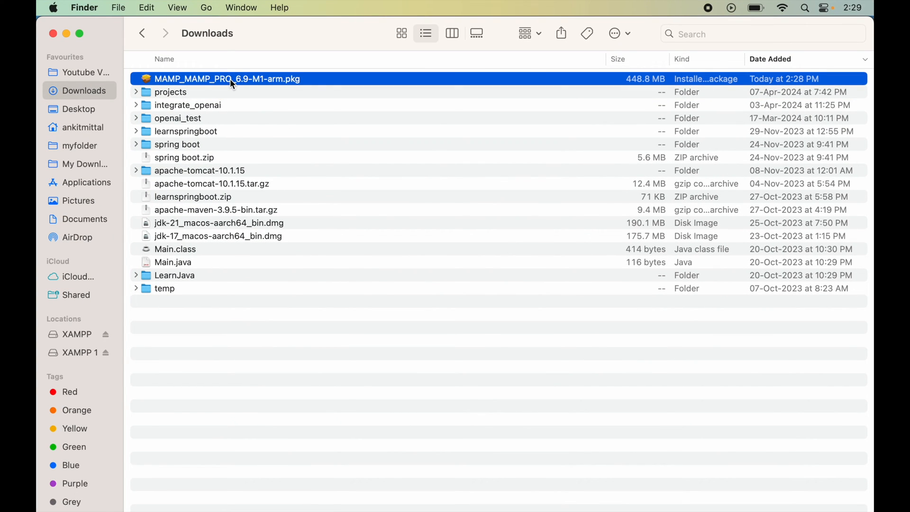
Step: Launch the MAMP installer package and accept the software licence agreement
double_click(227, 78)
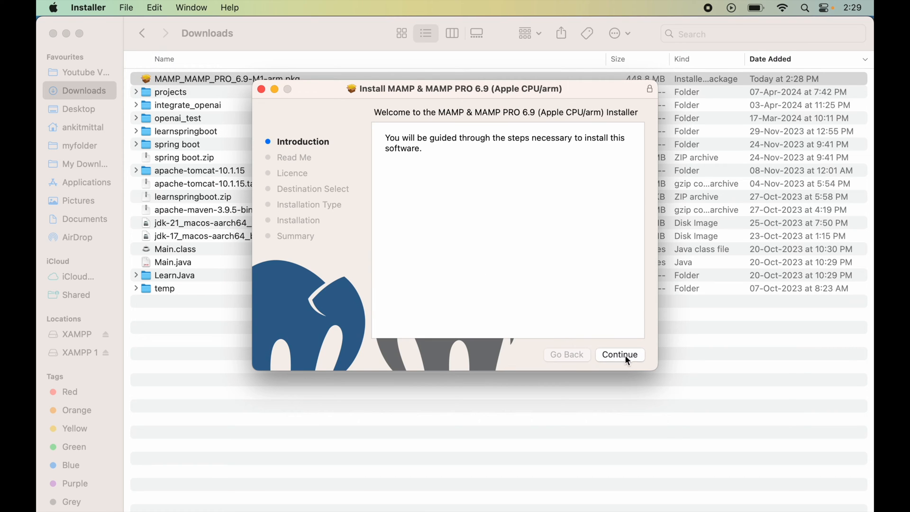
click(619, 355)
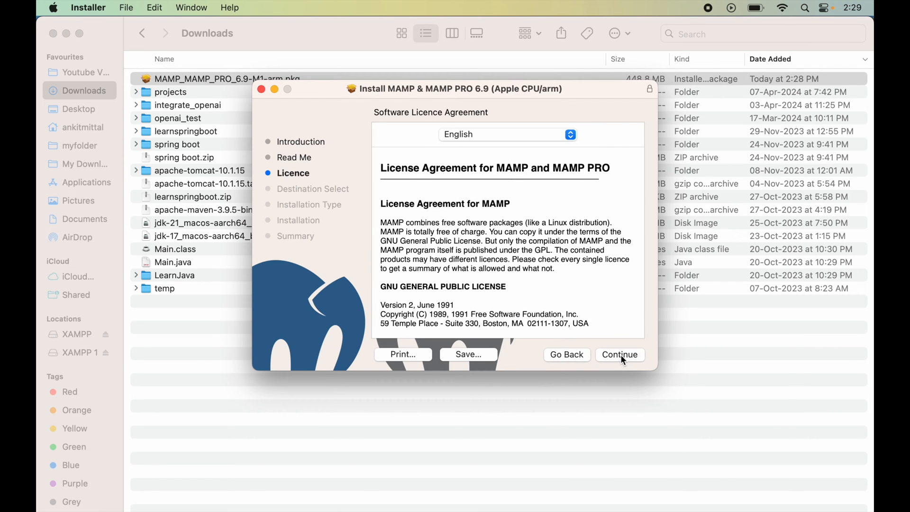
click(618, 354)
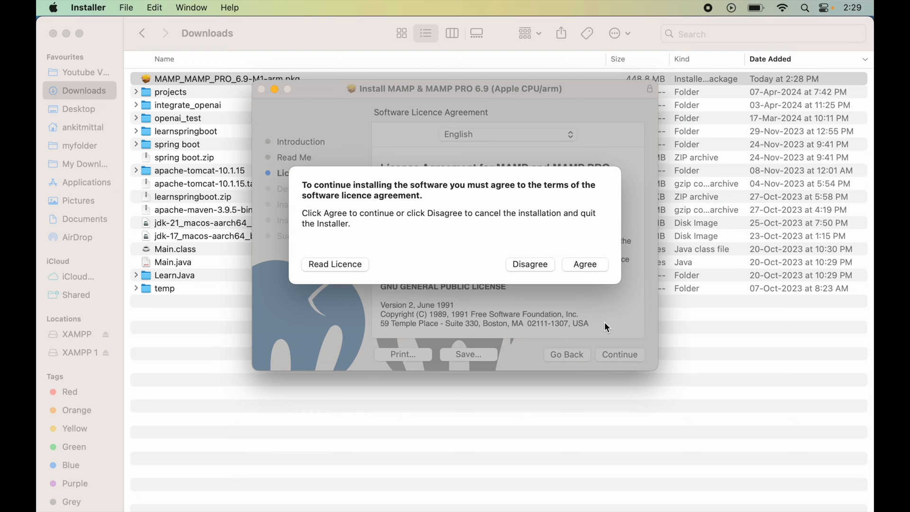
mouse_move(589, 272)
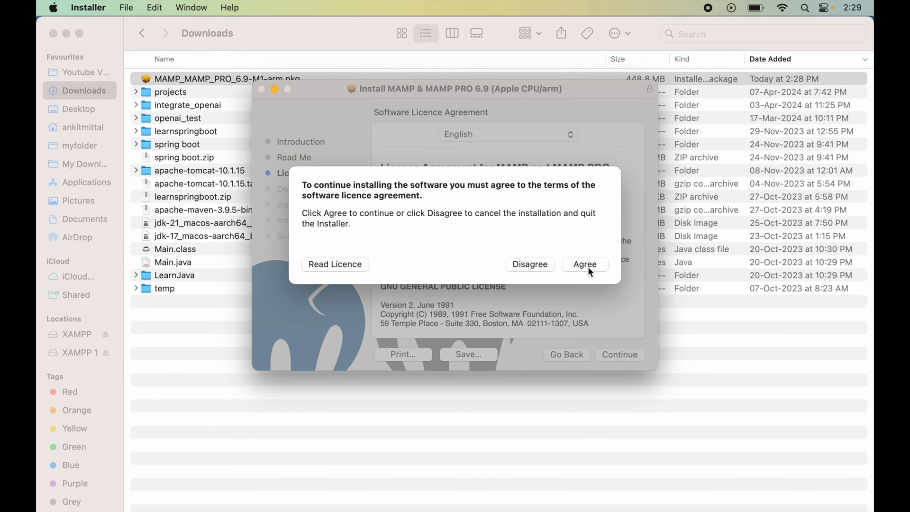
click(584, 264)
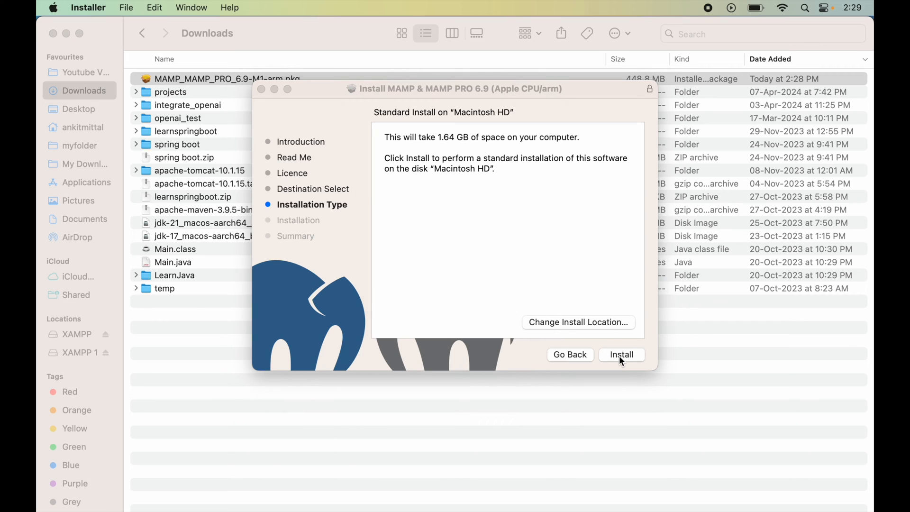
Step: Install MAMP 6.9 on Macintosh HD, authorising with the password and allowing Downloads access
click(621, 354)
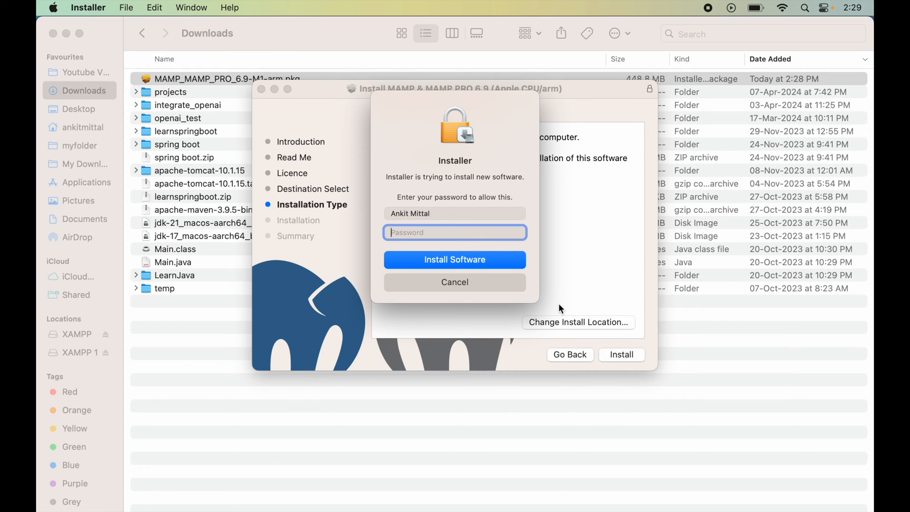
text(password)
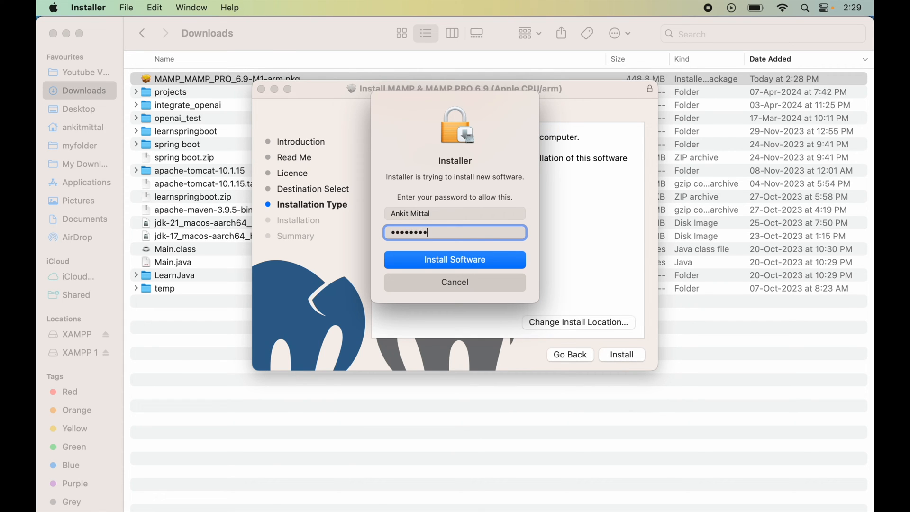
click(454, 259)
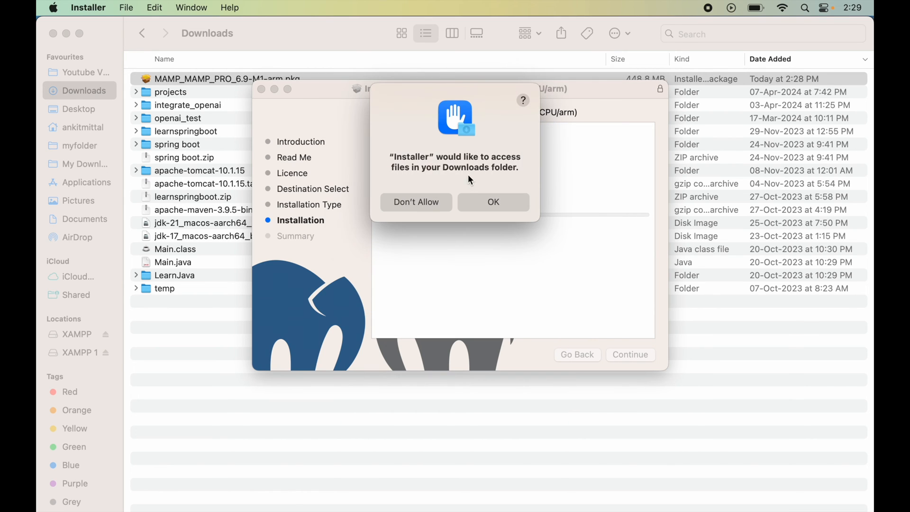
click(493, 202)
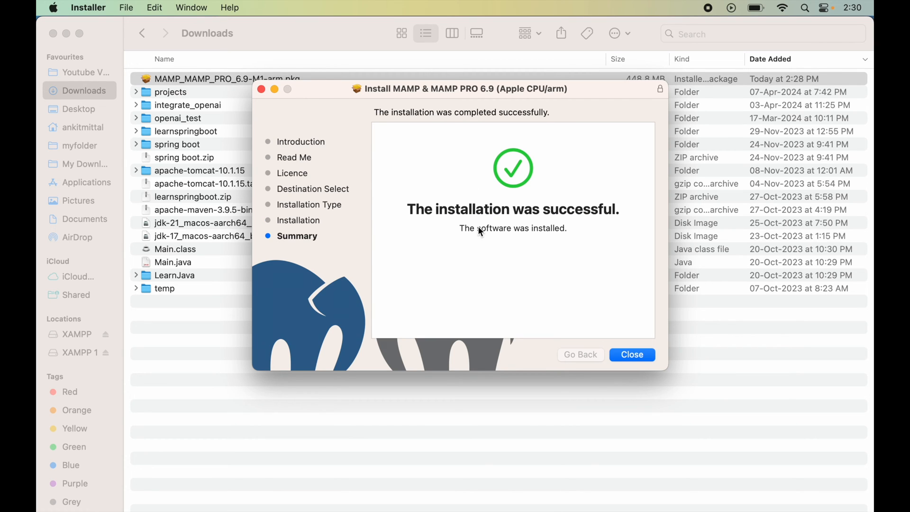
mouse_move(539, 233)
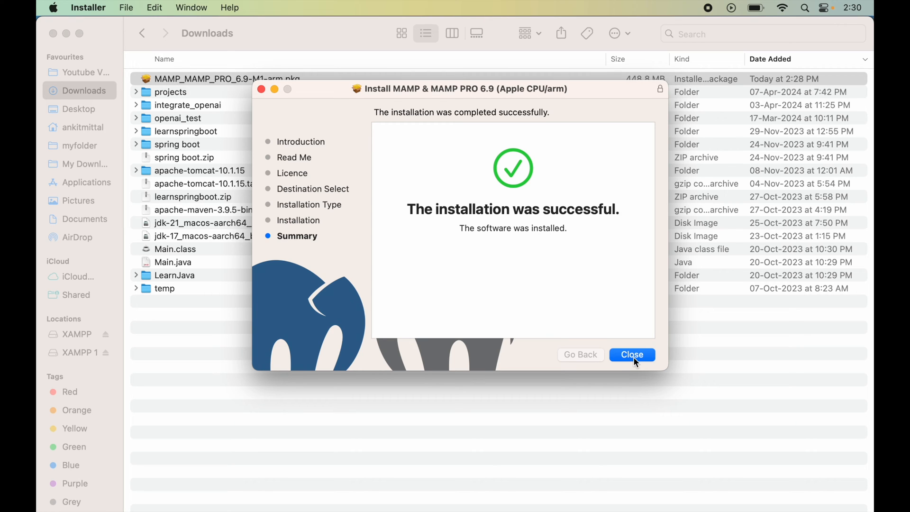
Step: Close the finished Installer and move the MAMP installer package to the Bin
click(632, 355)
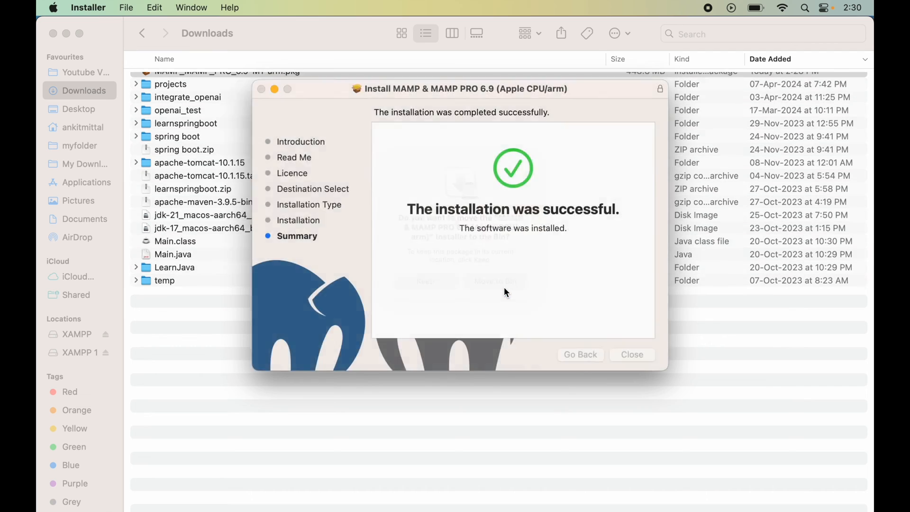
click(631, 354)
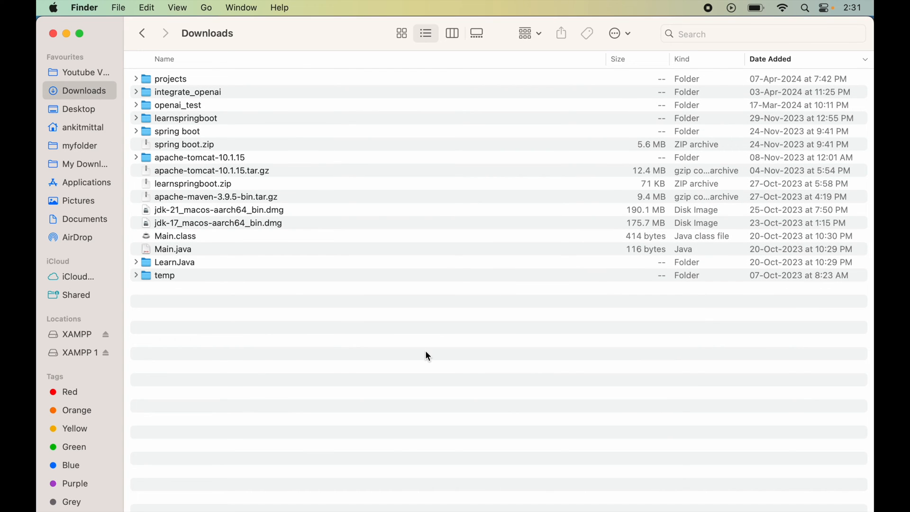
mouse_move(207, 7)
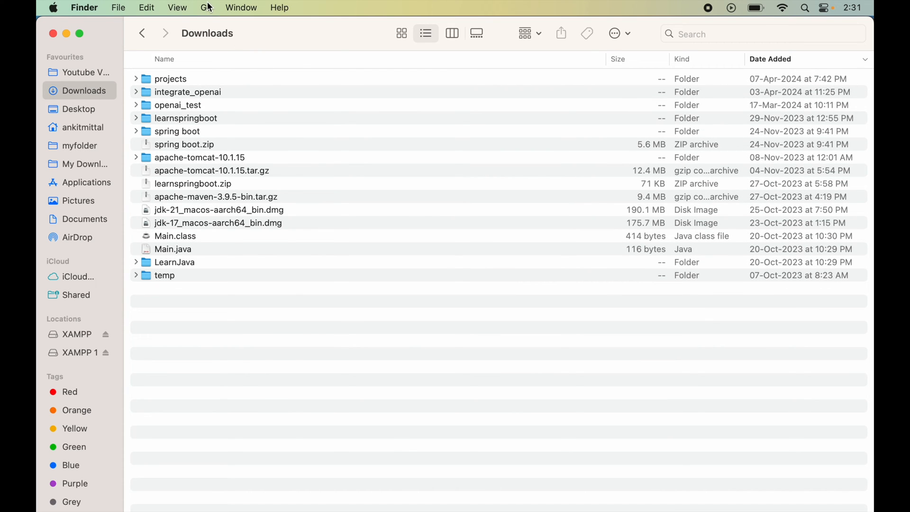
Step: Launch MAMP from Applications › MAMP and dismiss its promo window, disabling it at startup
click(205, 7)
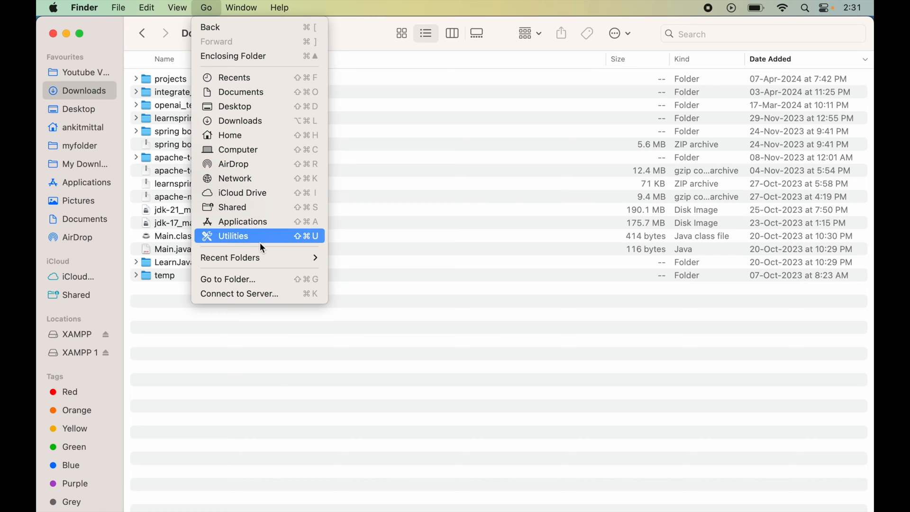
click(241, 221)
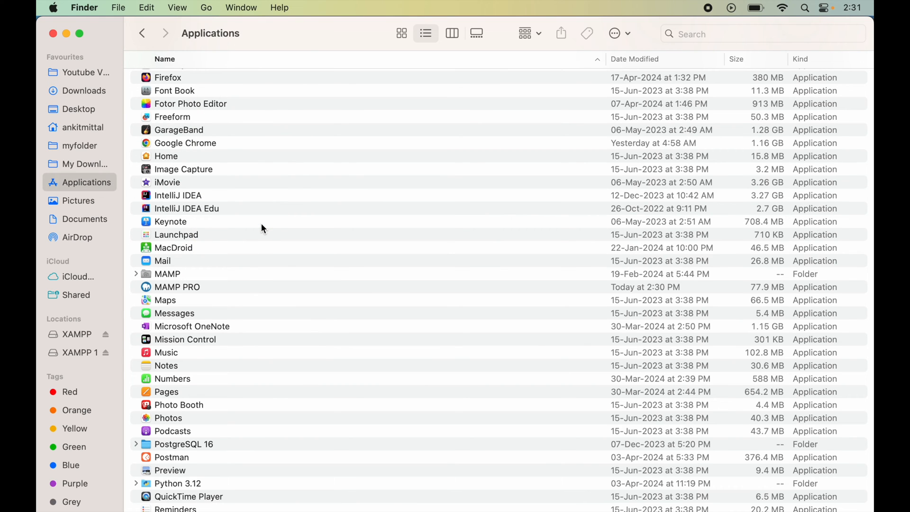
mouse_move(209, 277)
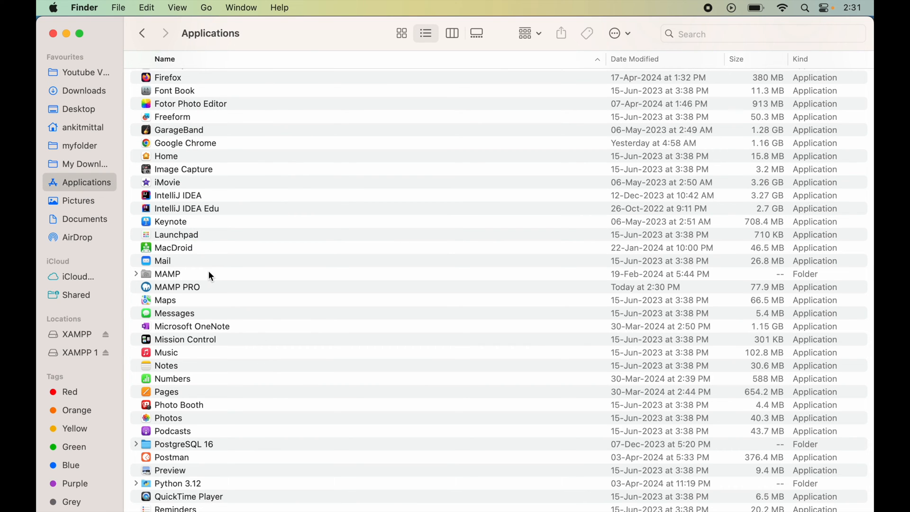
double_click(167, 274)
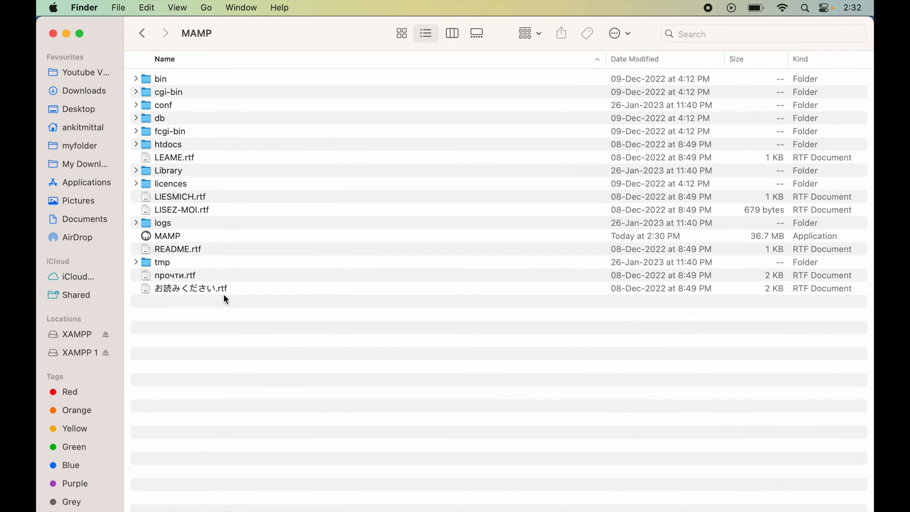
click(167, 236)
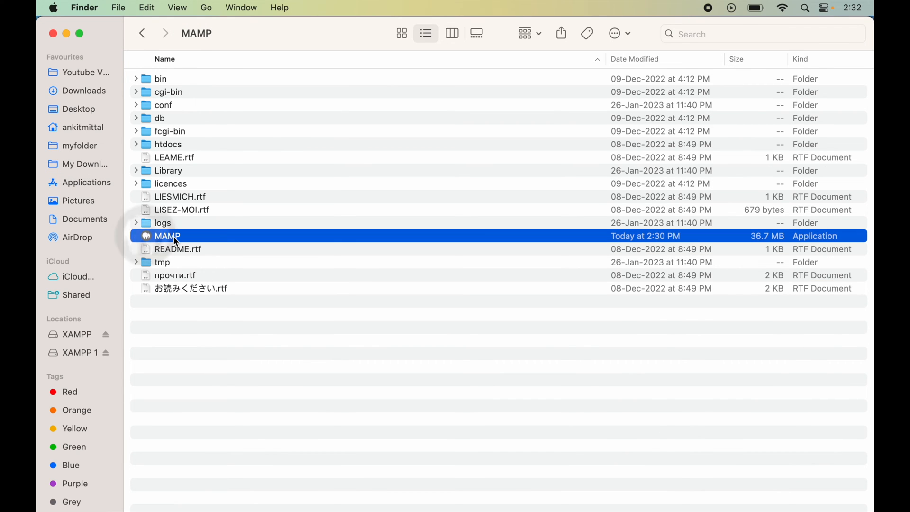
double_click(167, 236)
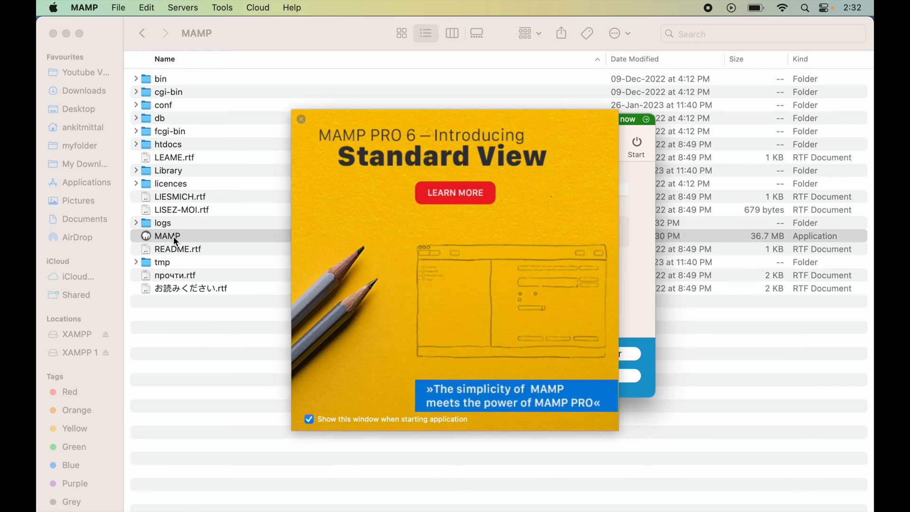
mouse_move(472, 241)
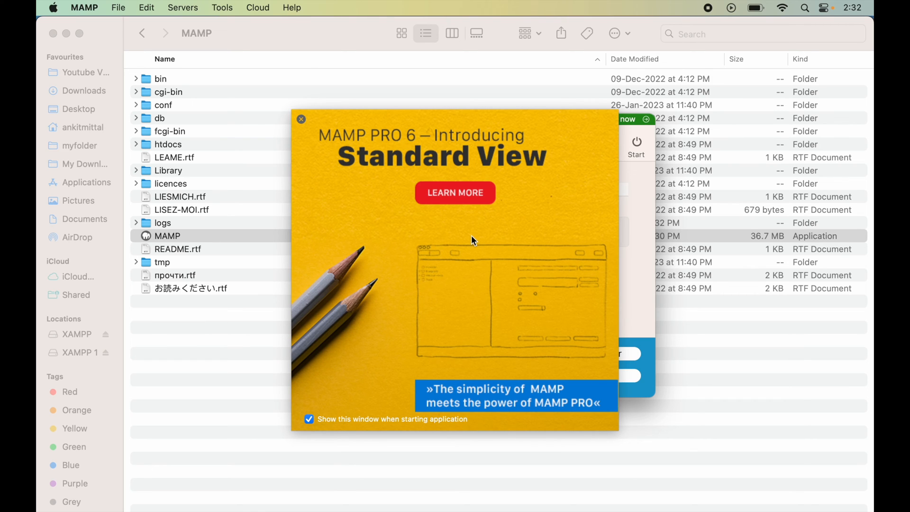
click(308, 419)
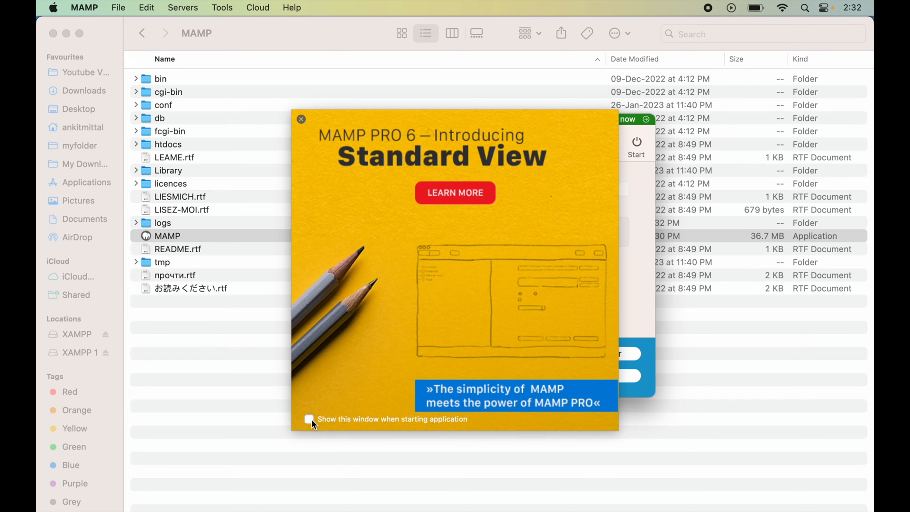
click(302, 119)
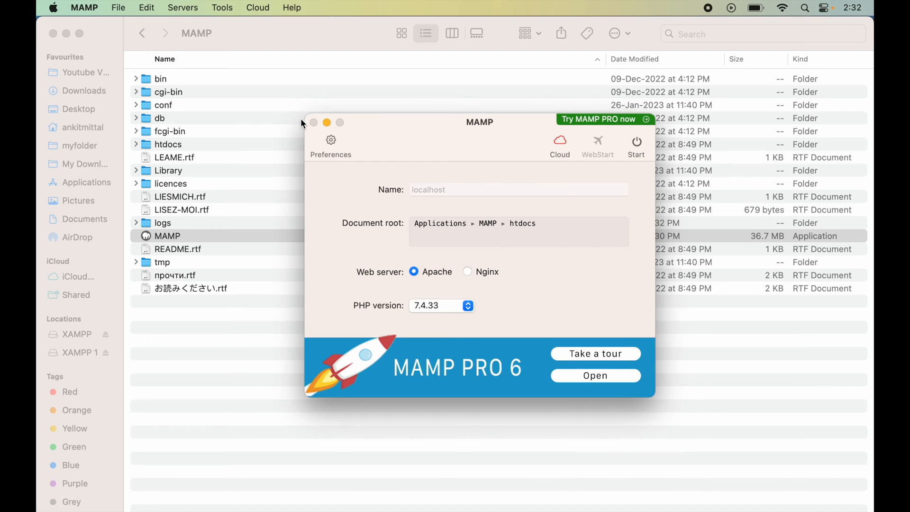
click(441, 306)
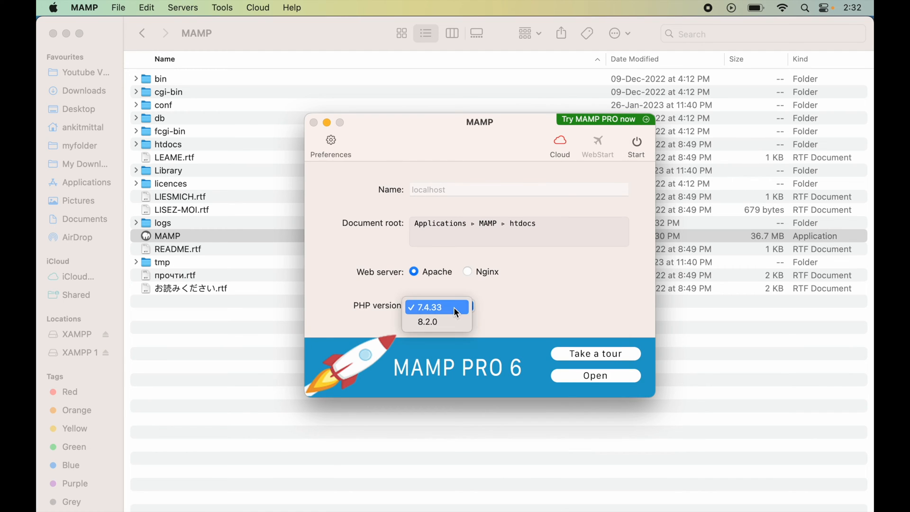
click(427, 307)
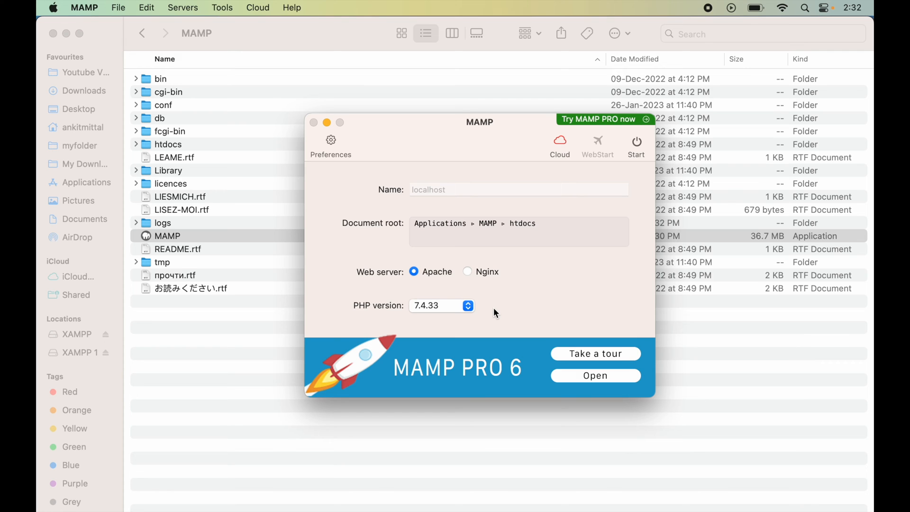
mouse_move(346, 160)
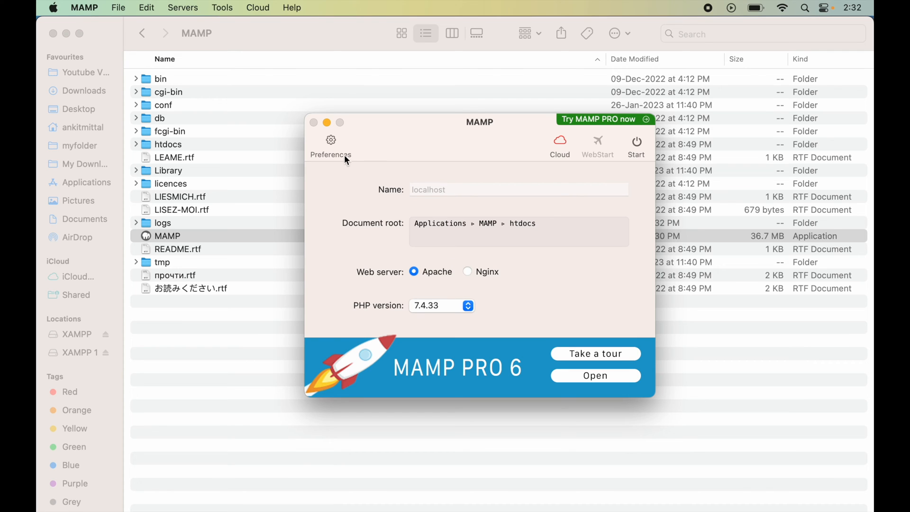
Step: In MAMP Preferences › Ports, apply the '80 & 3306' preset and save
click(331, 145)
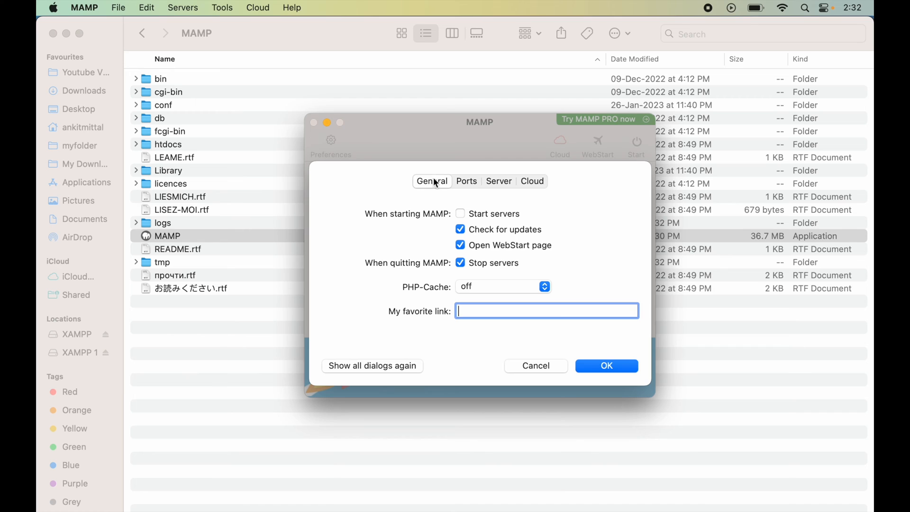
click(466, 181)
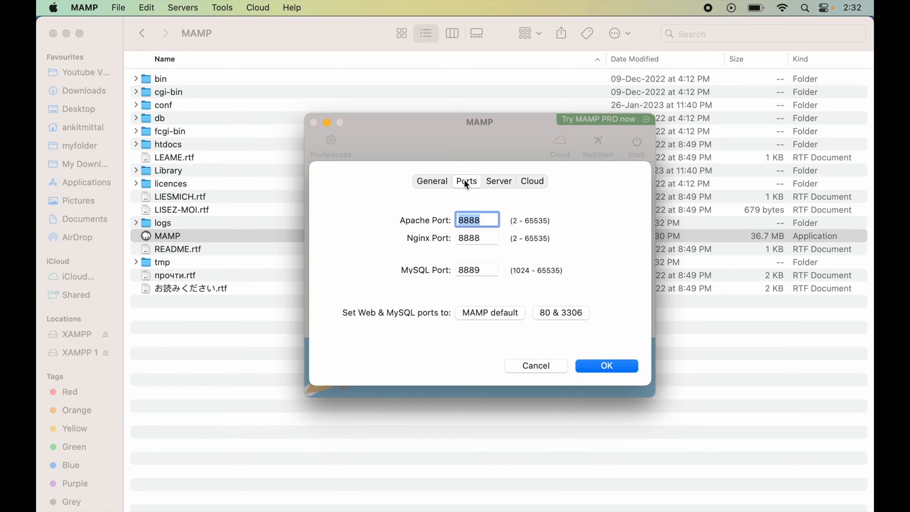
mouse_move(515, 266)
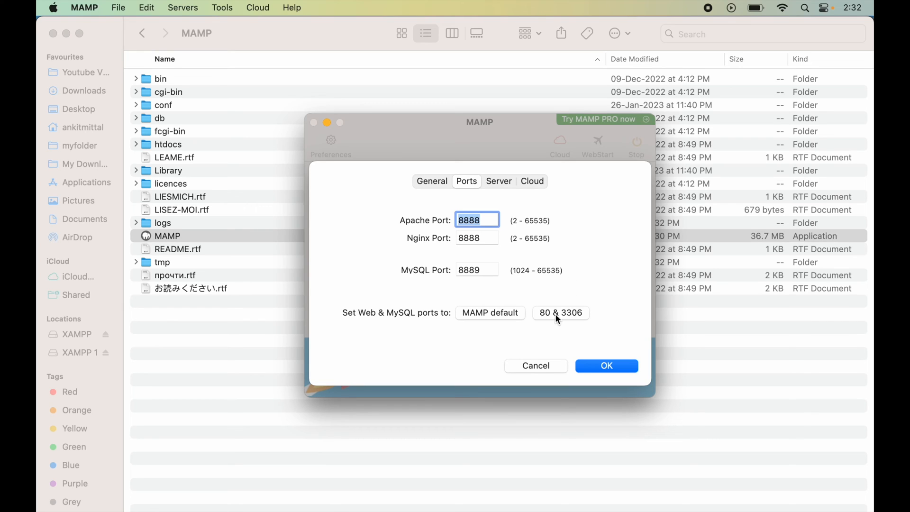
mouse_move(575, 319)
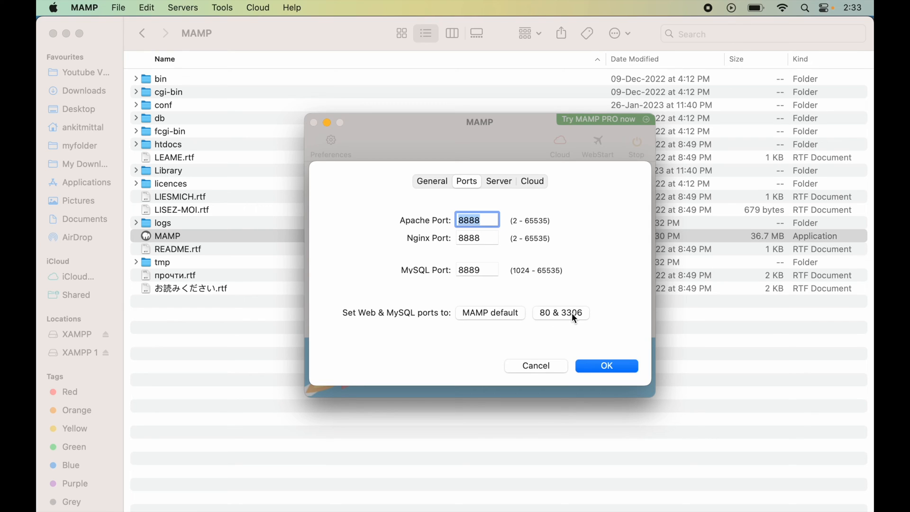
click(560, 313)
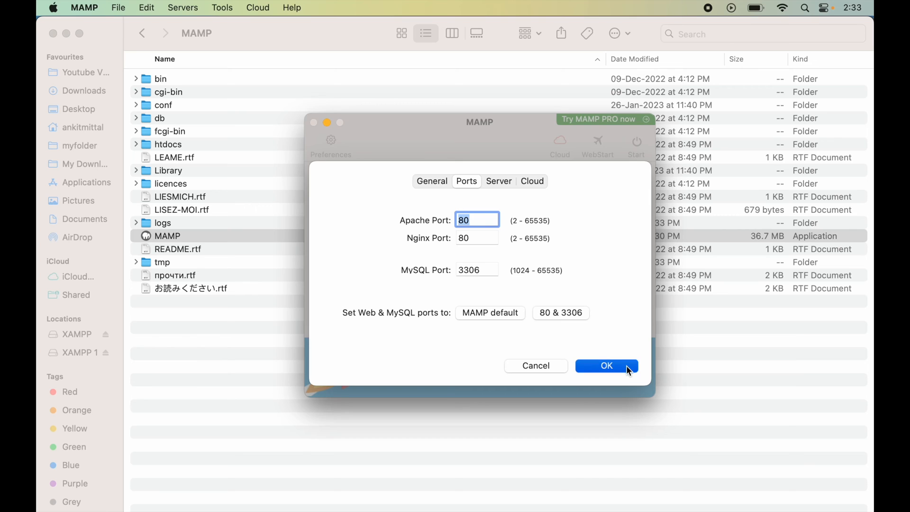
click(606, 365)
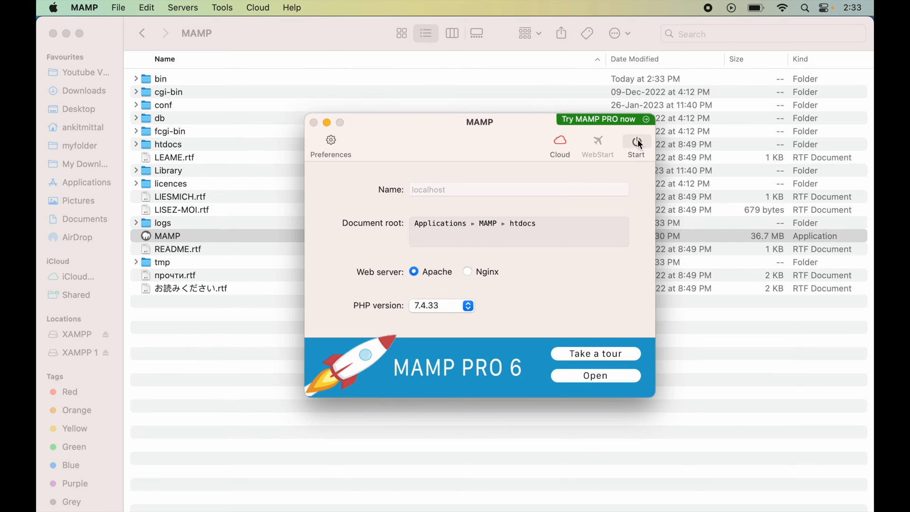
Step: Start the Apache and MySQL servers, review the start page, then open Tools › phpMyAdmin
click(636, 144)
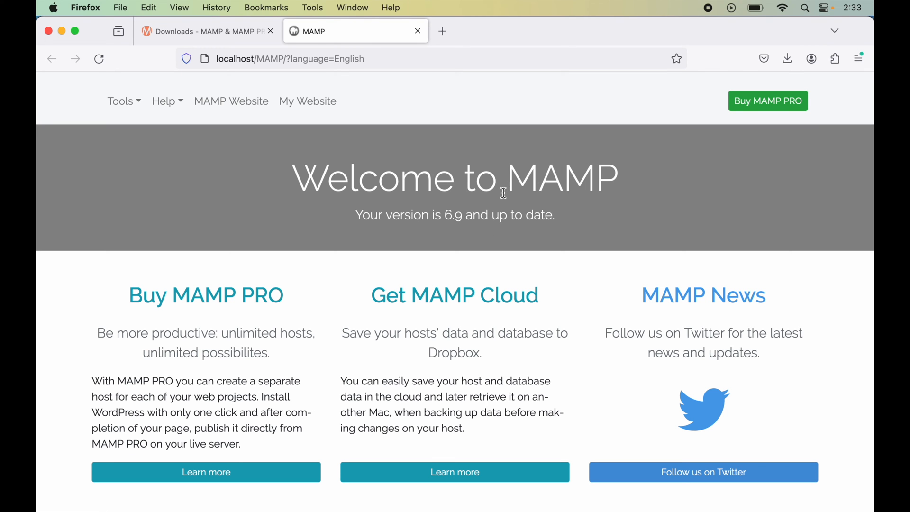
scroll(down, 3)
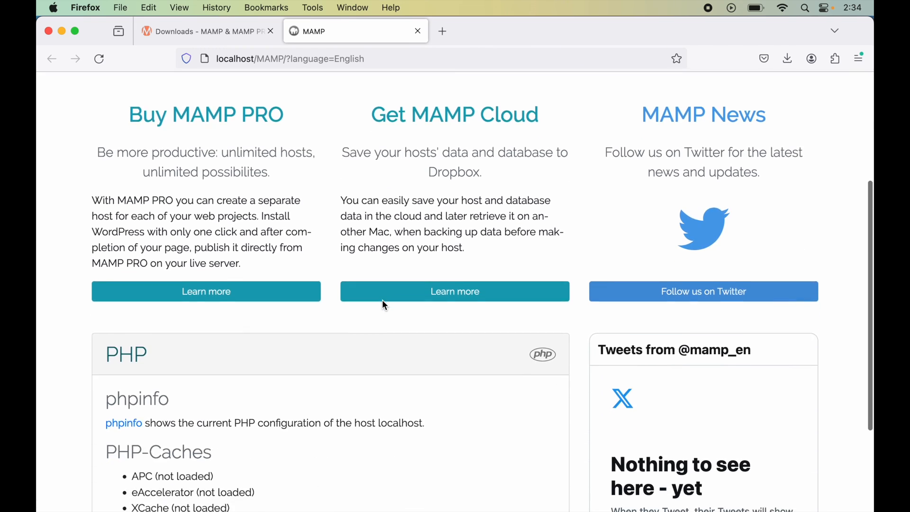
scroll(down, 3)
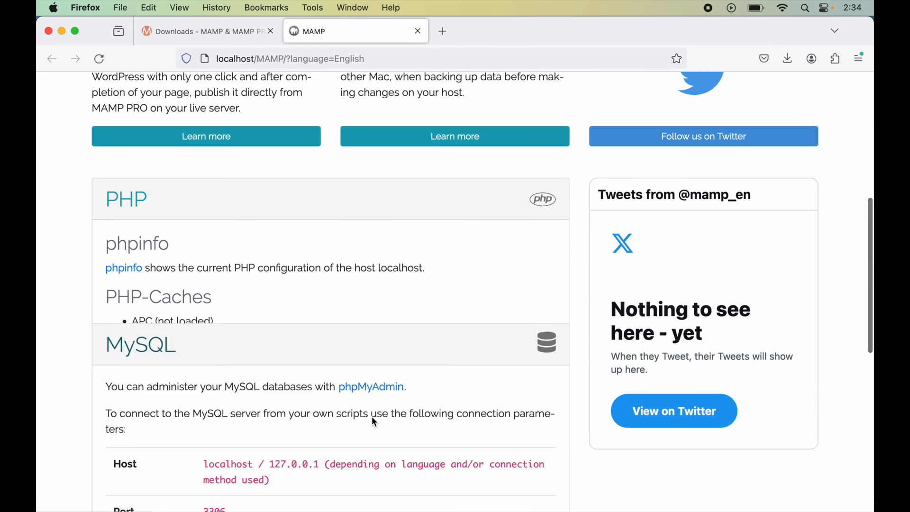
scroll(down, 3)
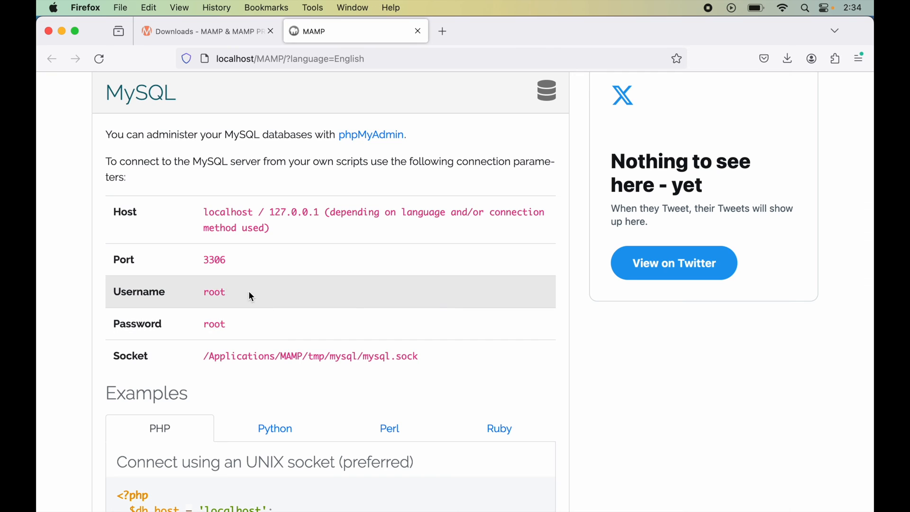
mouse_move(233, 260)
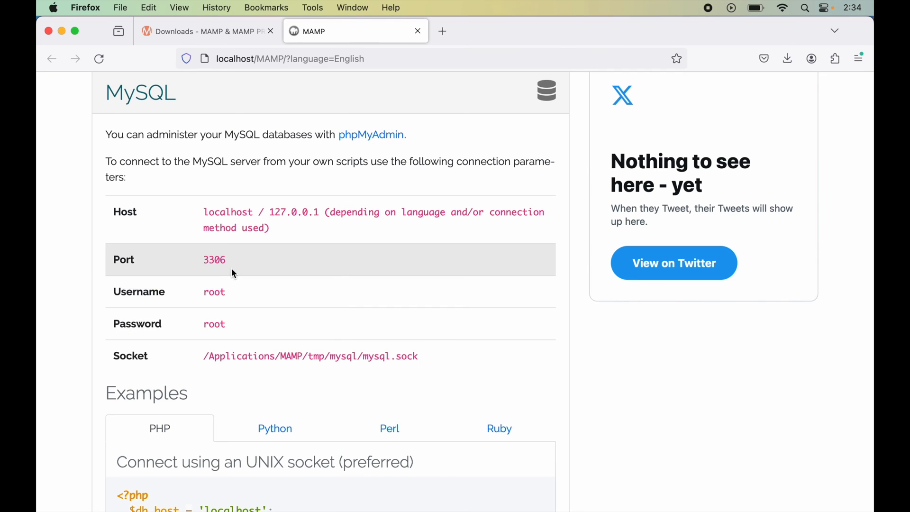
mouse_move(328, 287)
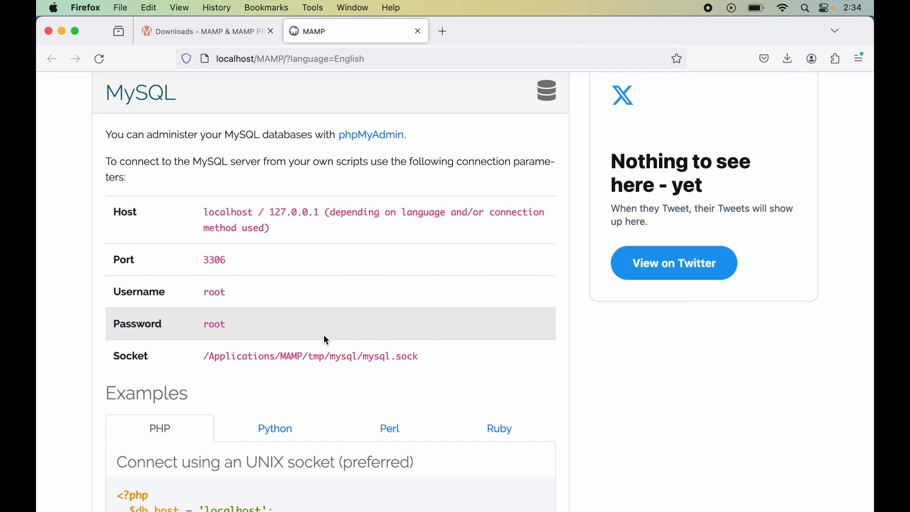
scroll(down, 3)
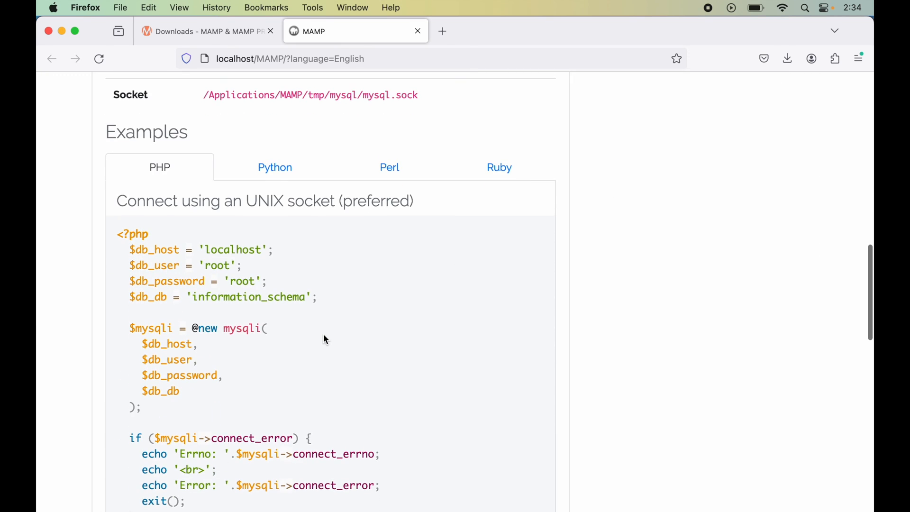
mouse_move(377, 190)
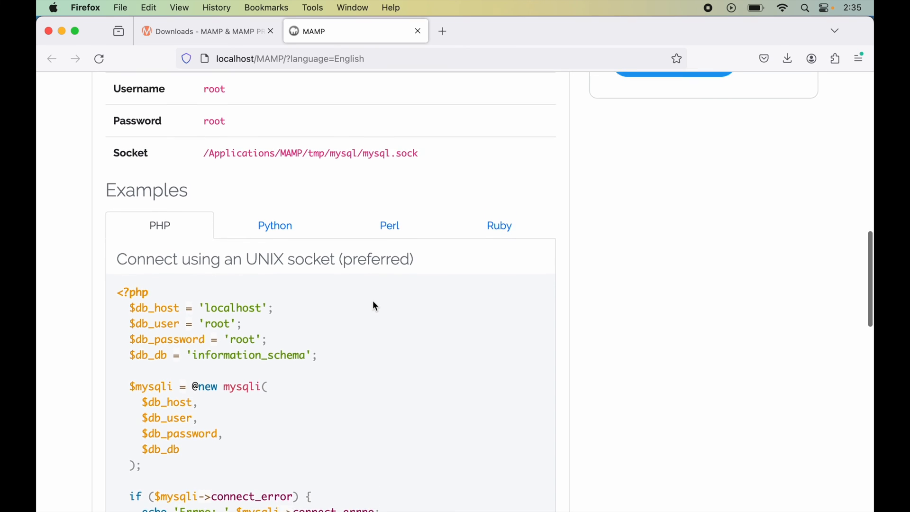
scroll(up, 3)
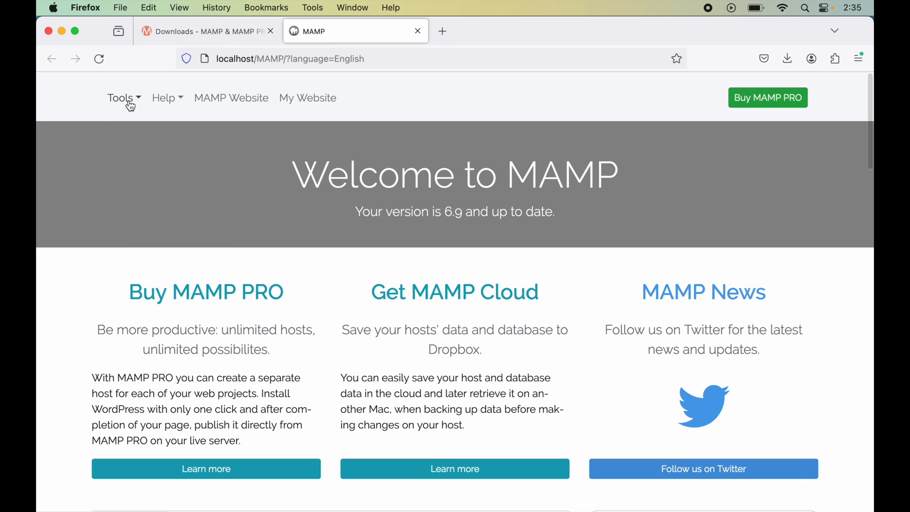
click(121, 98)
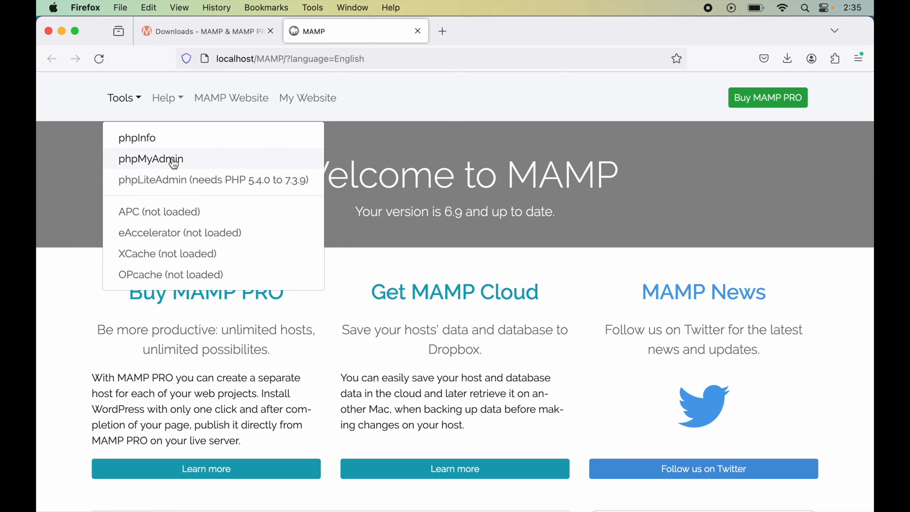
click(151, 158)
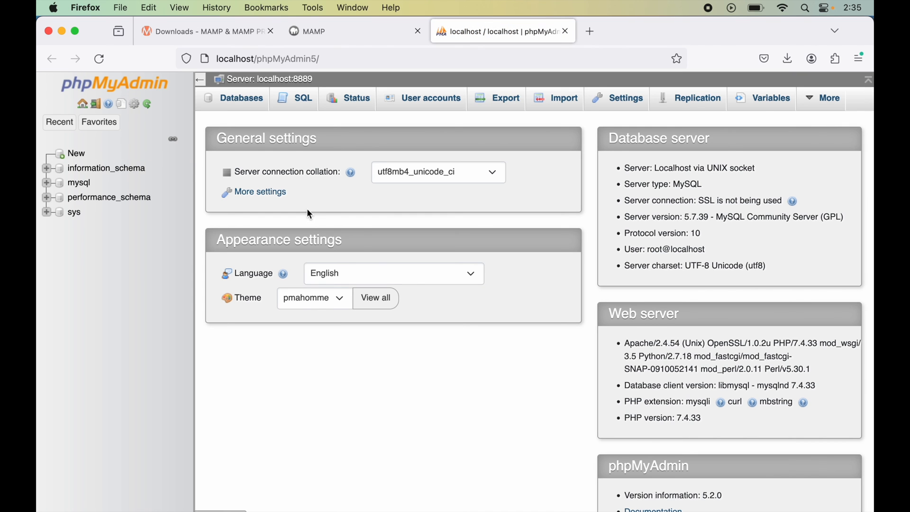
mouse_move(339, 277)
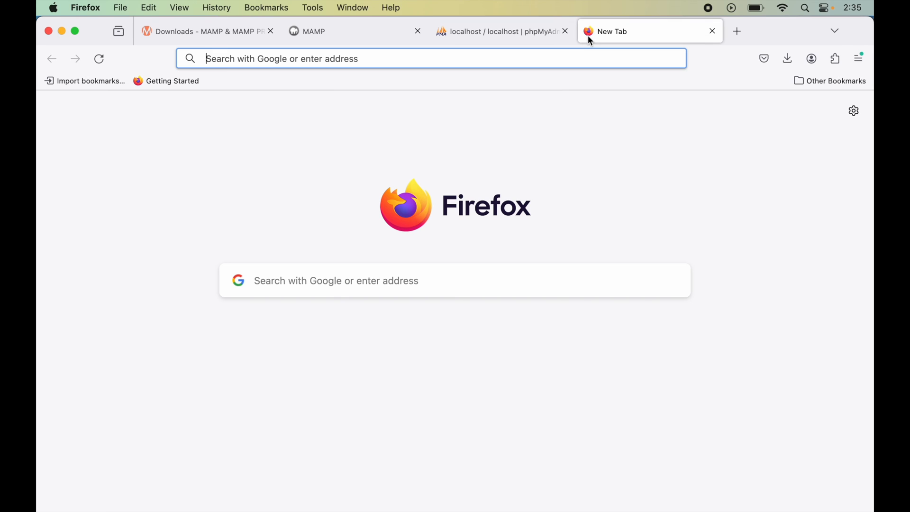
Step: Load localhost/ and highlight htdocs in the /Applications/MAMP/htdocs document root
text(localhost/)
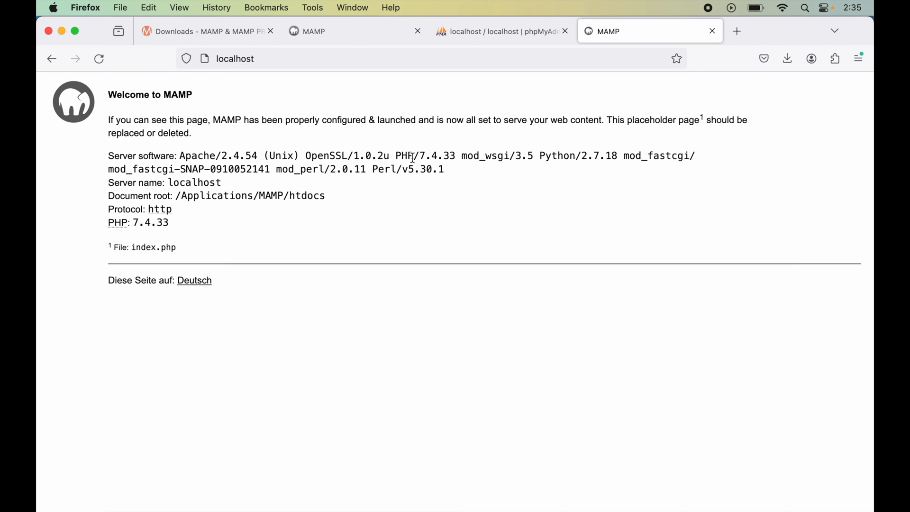
mouse_move(210, 267)
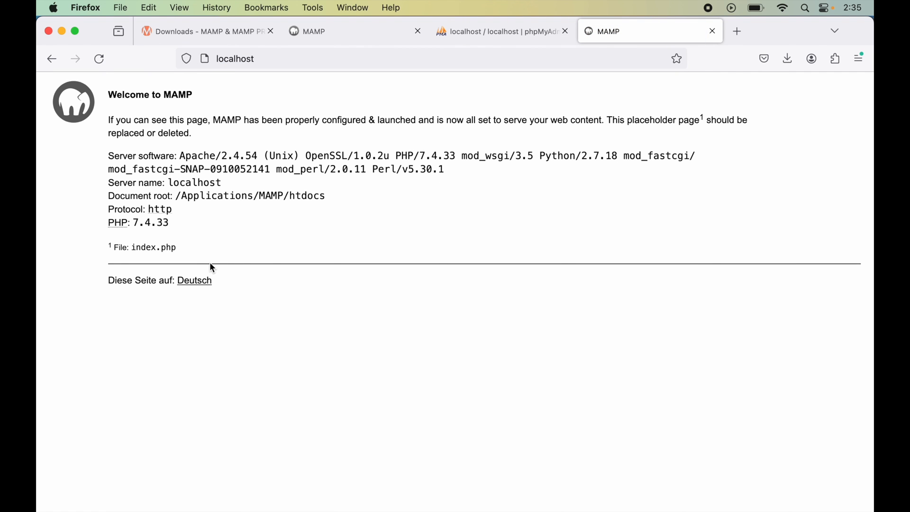
double_click(153, 247)
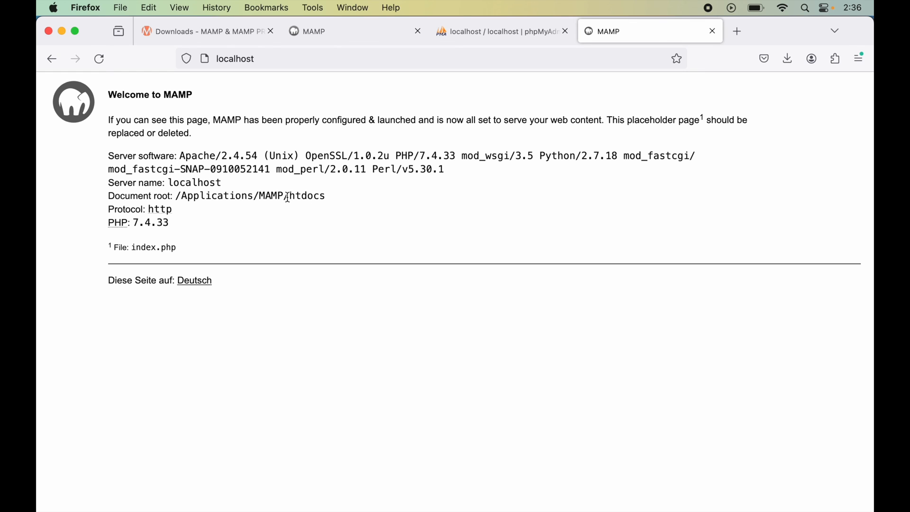
double_click(307, 196)
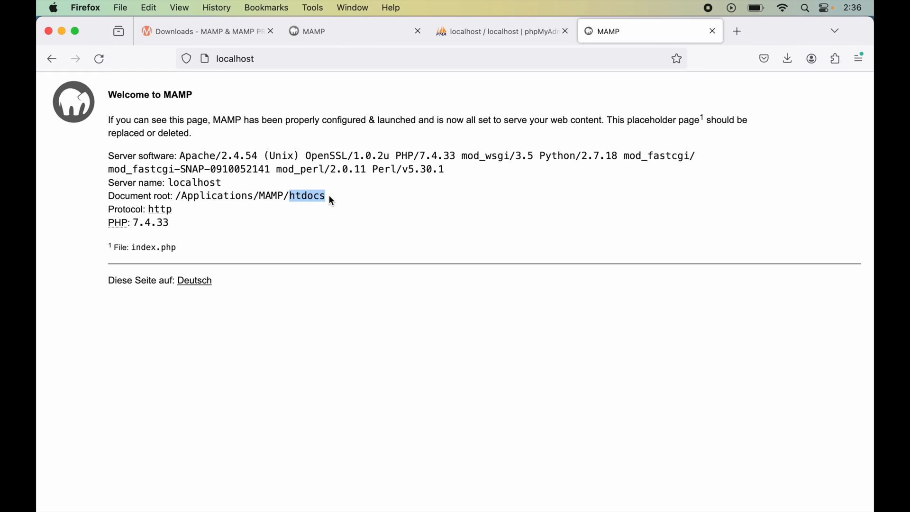